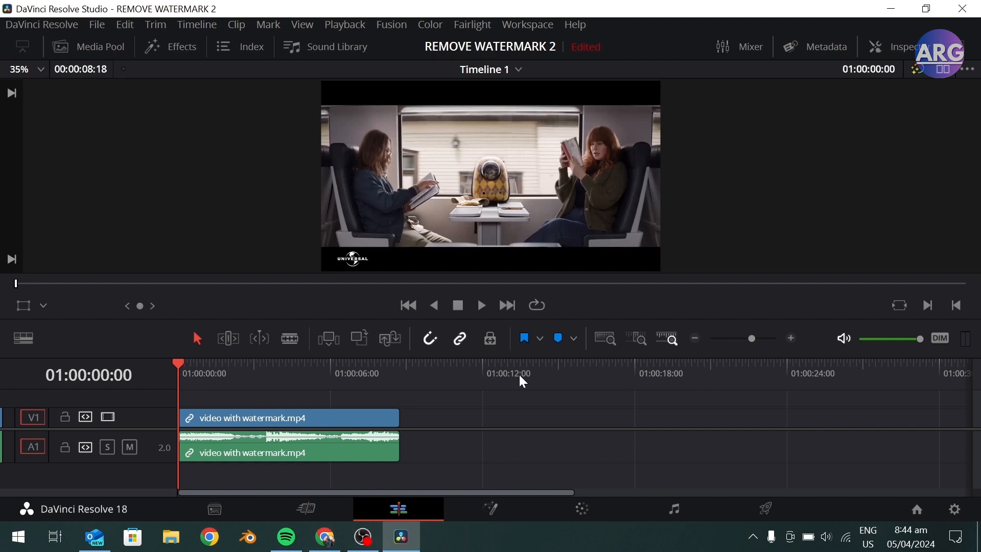
pyautogui.moveTo(347, 261)
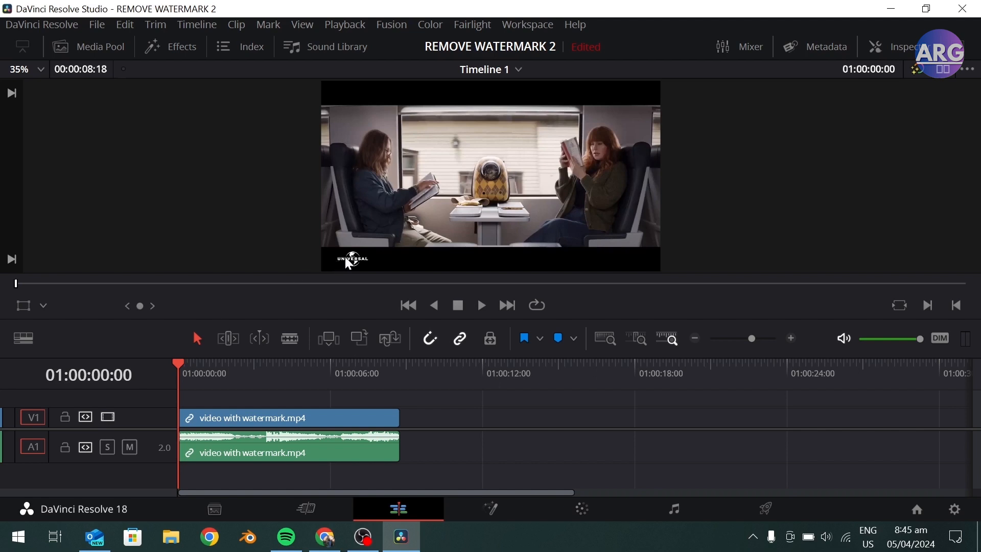
pyautogui.moveTo(366, 354)
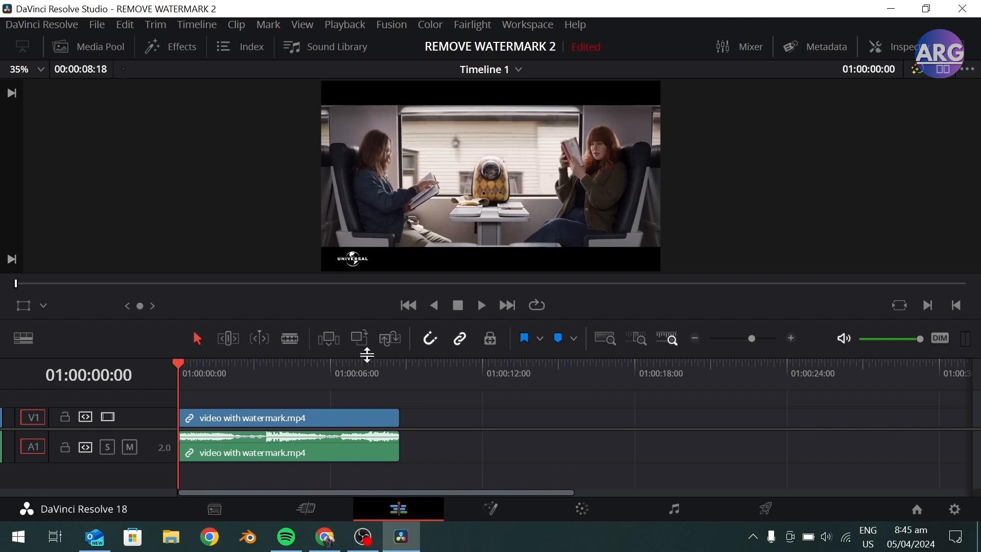
pyautogui.moveTo(367, 366)
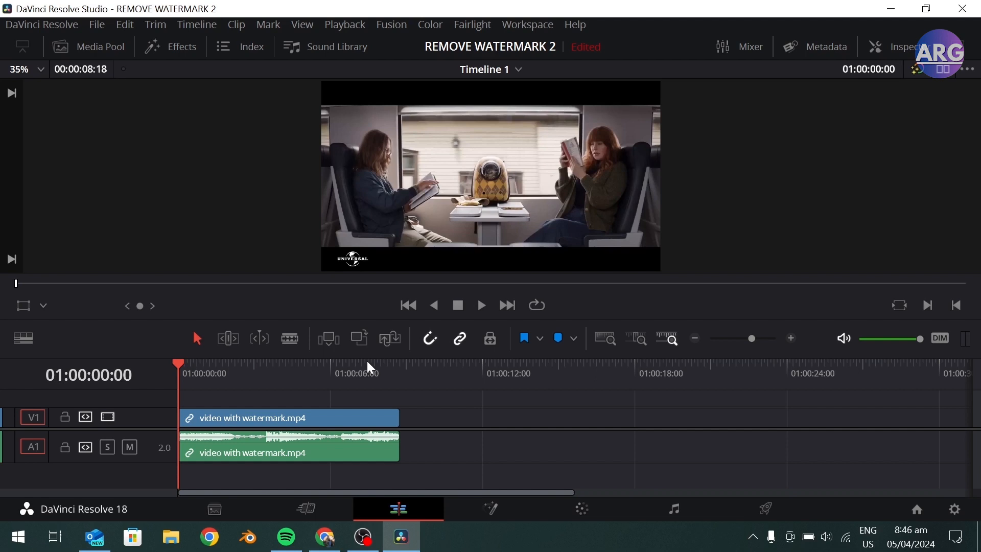
# On the Color page, add a Circle window over the lower-left Universal logo
pyautogui.click(582, 507)
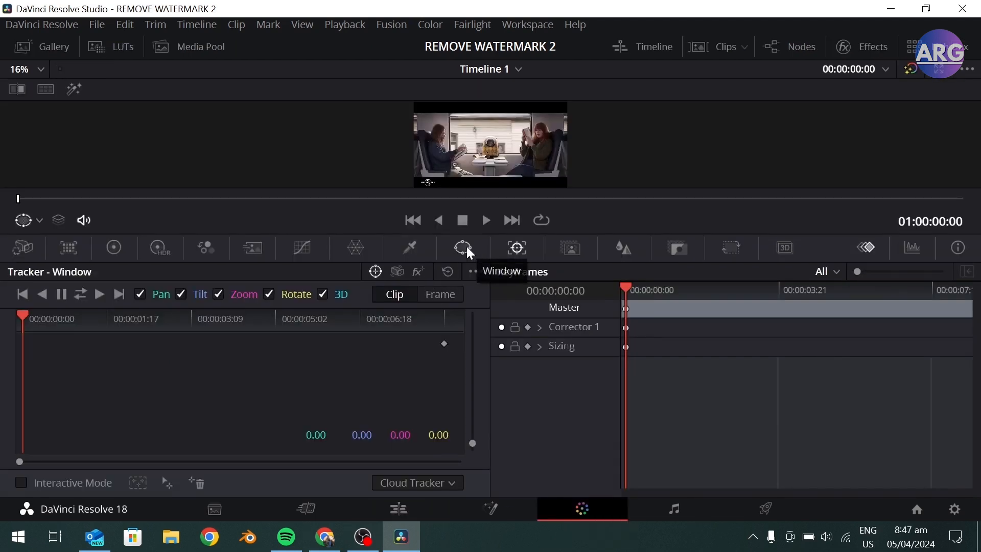
pyautogui.click(463, 248)
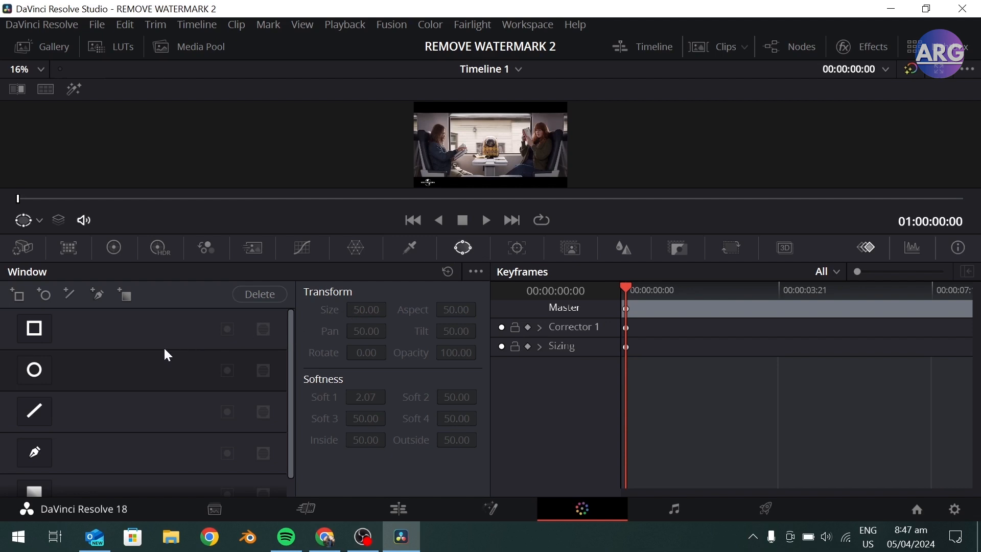
pyautogui.click(34, 369)
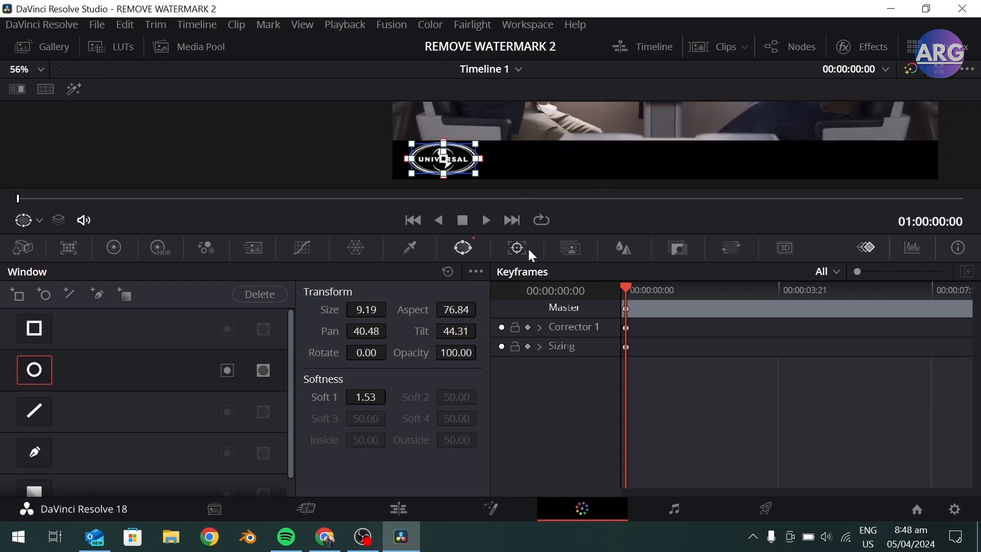
# Track the circle window forward through the whole clip to follow the logo
pyautogui.click(516, 247)
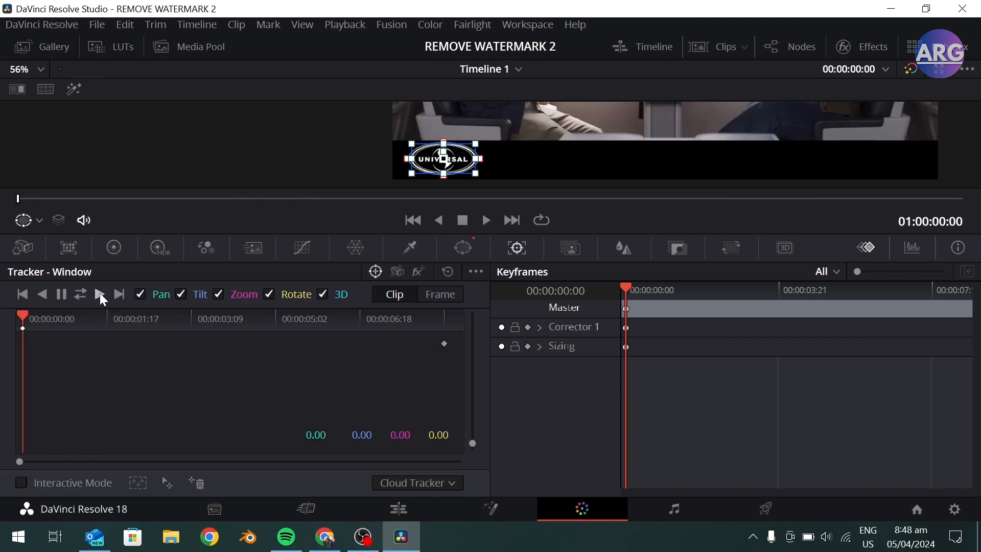
pyautogui.click(99, 294)
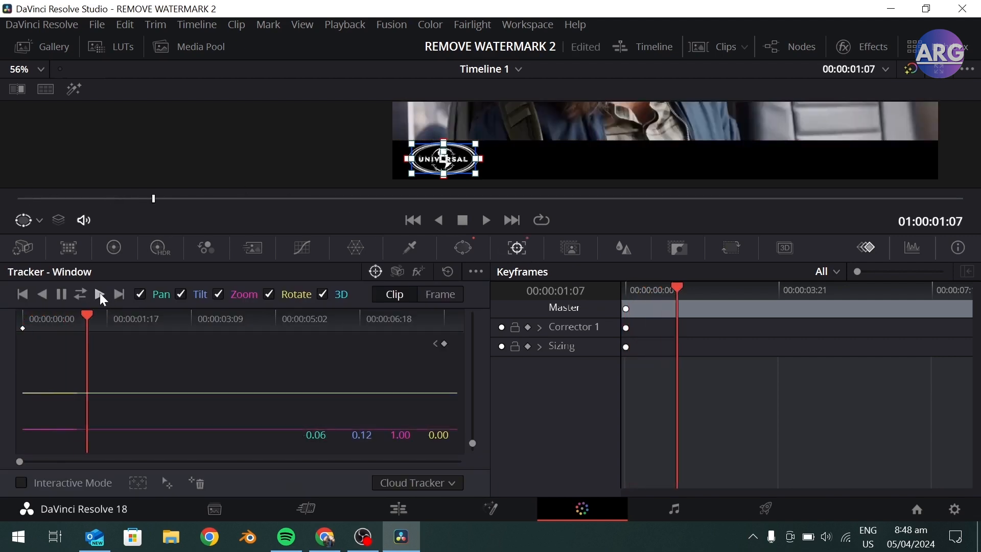
pyautogui.click(100, 295)
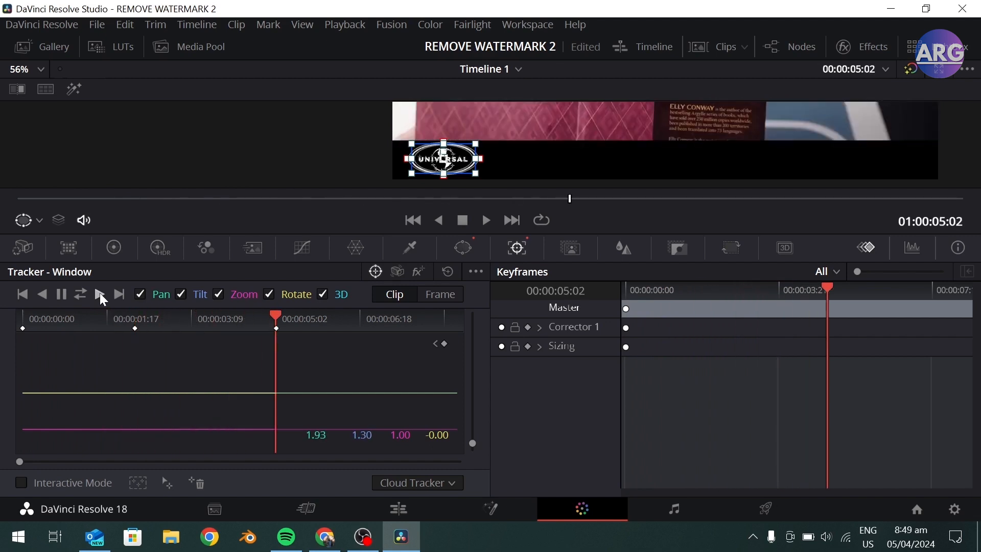
pyautogui.click(100, 294)
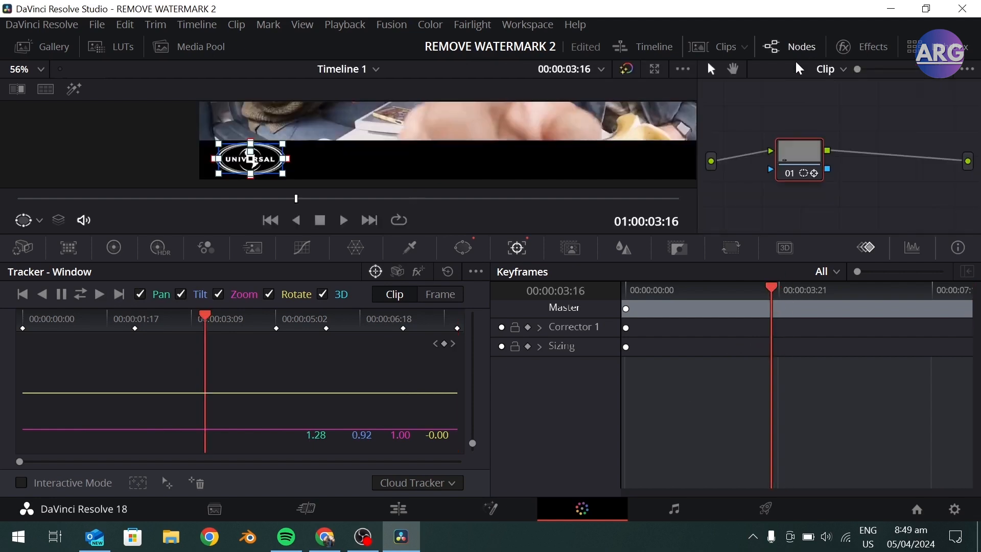
# Search the effects library for OBJECT and apply Object Removal to node 01
pyautogui.click(870, 47)
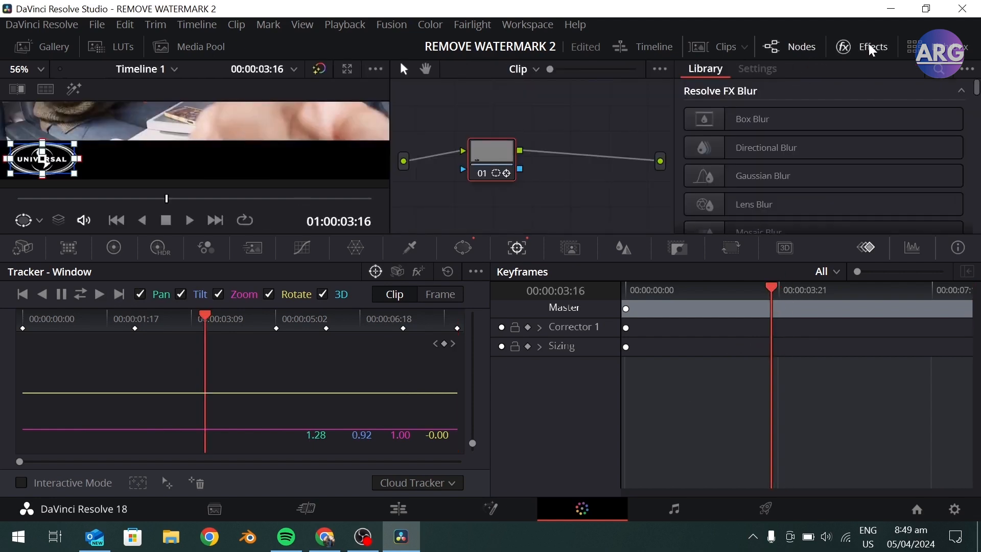
pyautogui.click(939, 69)
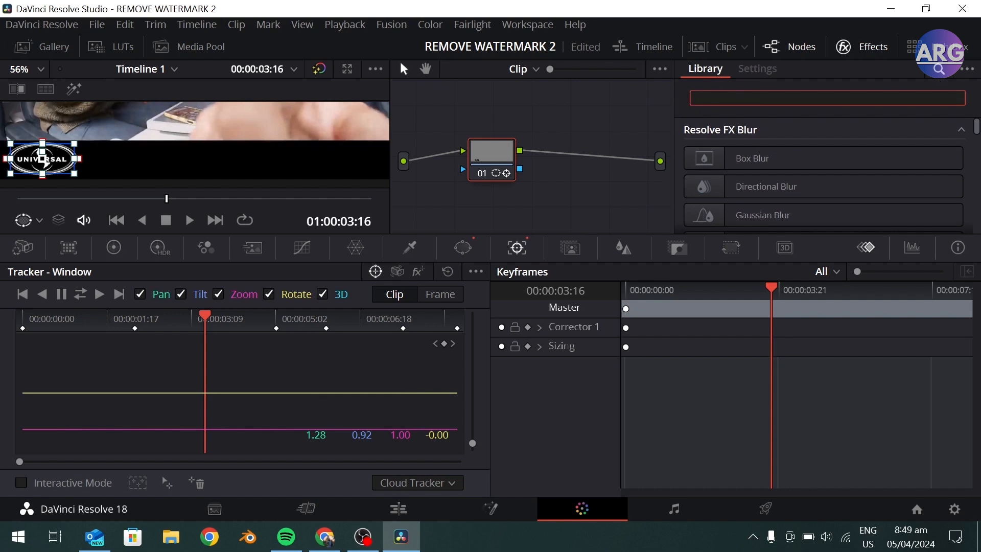
pyautogui.write('OBJECT')
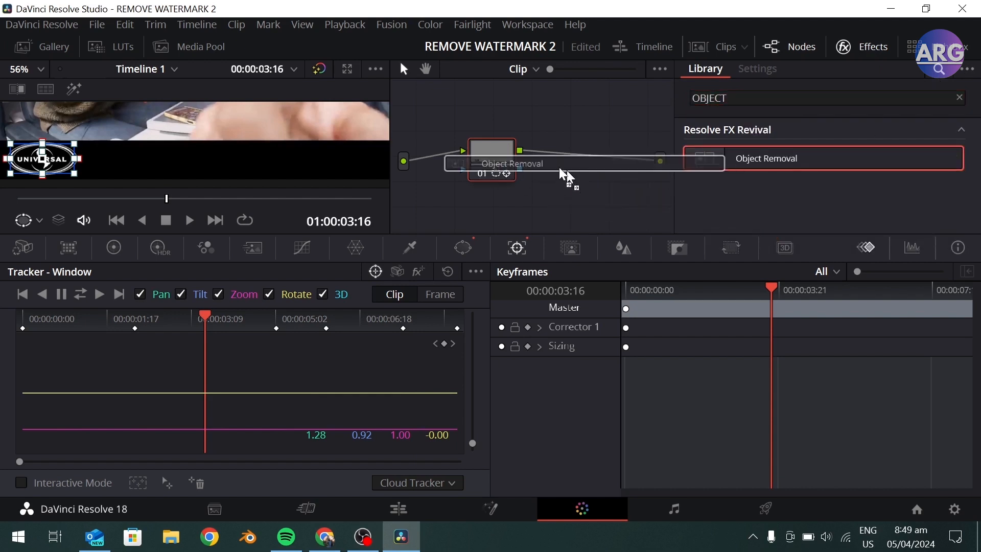
pyautogui.click(756, 69)
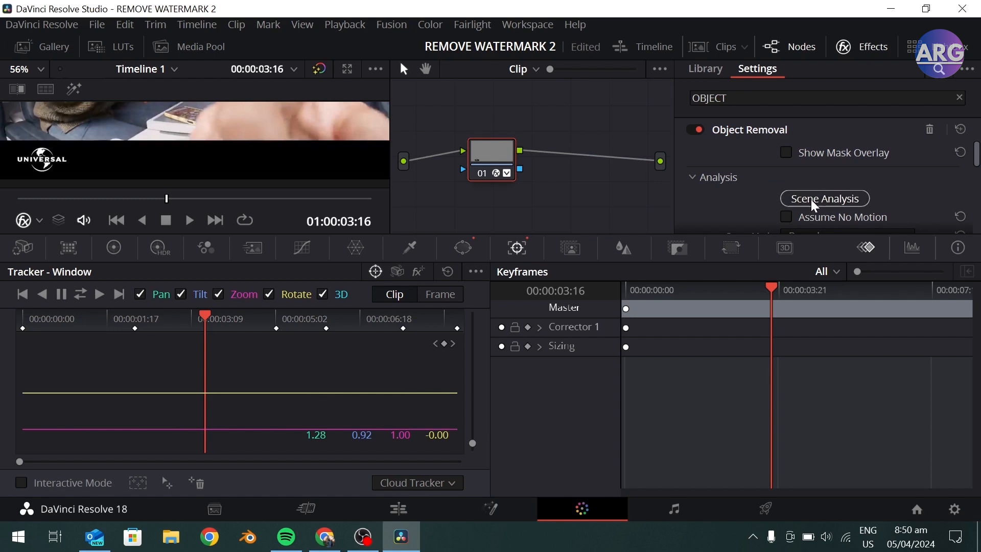
# Run Scene Analysis with Show Clean Plate on, then preview the clip on the Edit page
pyautogui.click(824, 198)
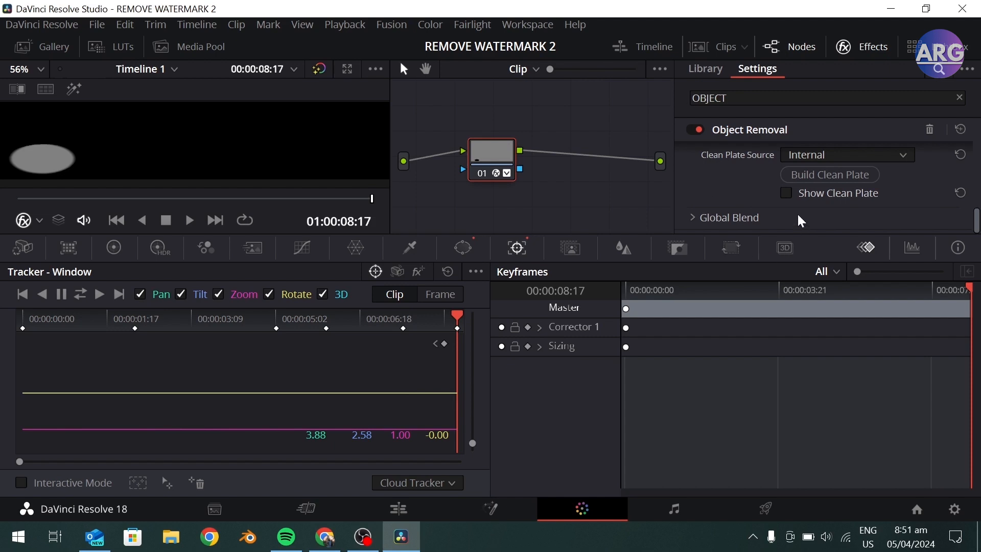
pyautogui.click(786, 193)
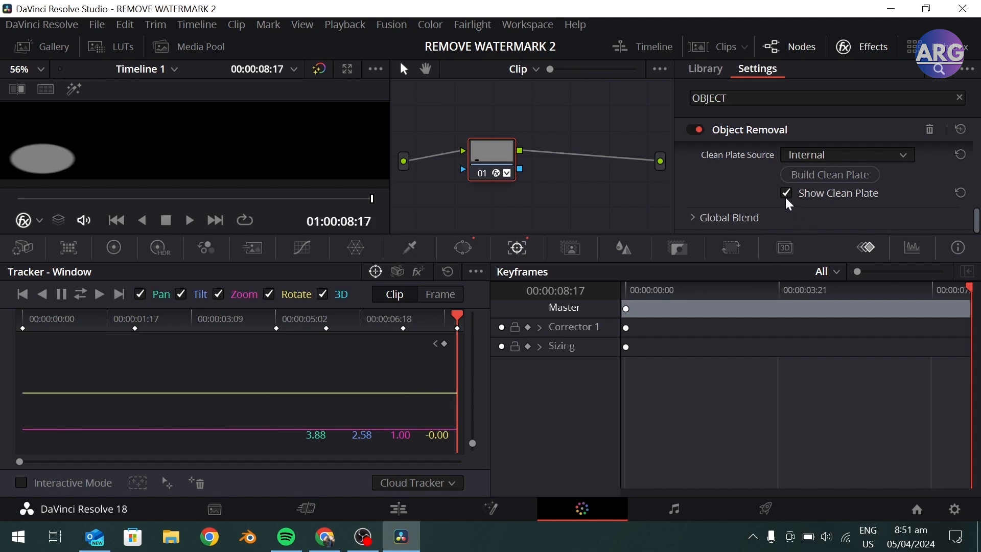
pyautogui.click(830, 174)
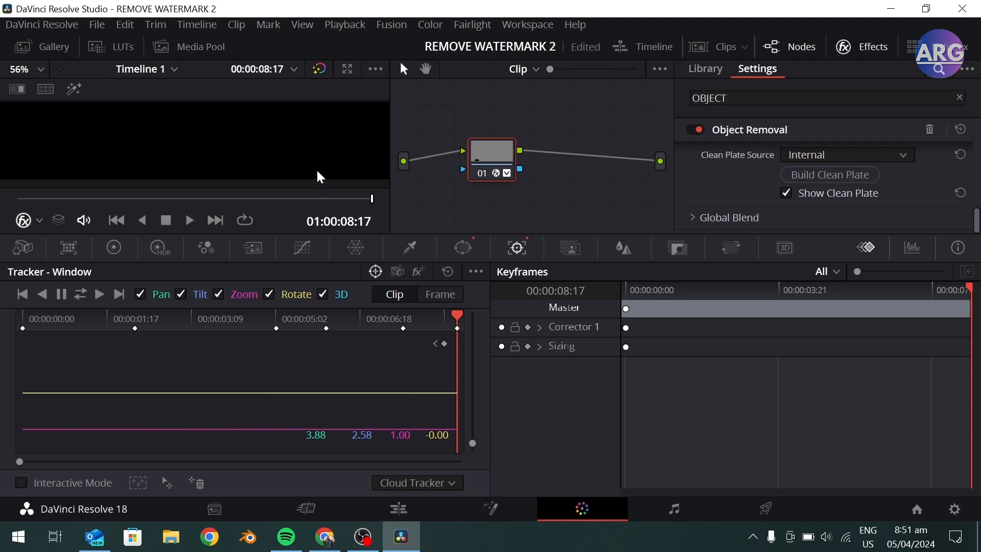
pyautogui.moveTo(68, 170)
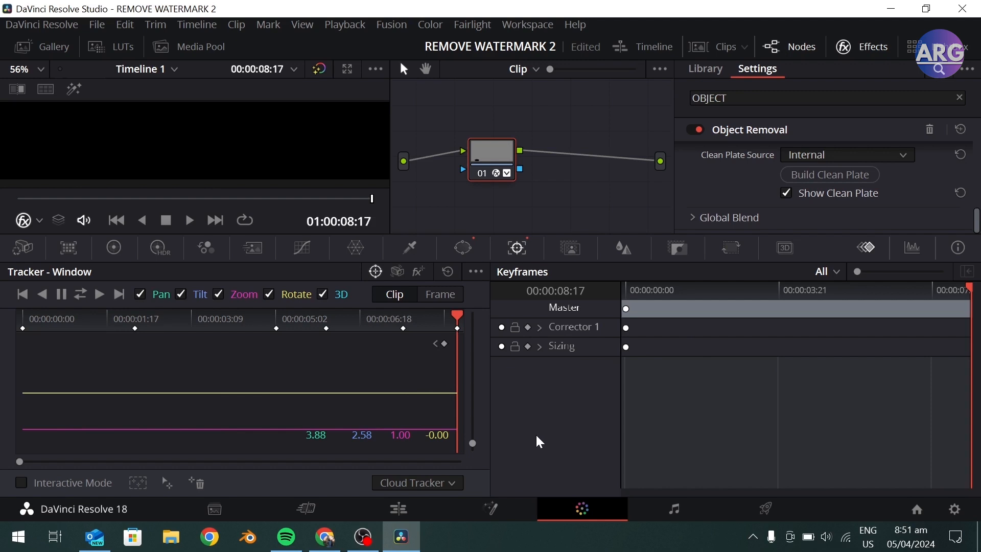
pyautogui.click(398, 508)
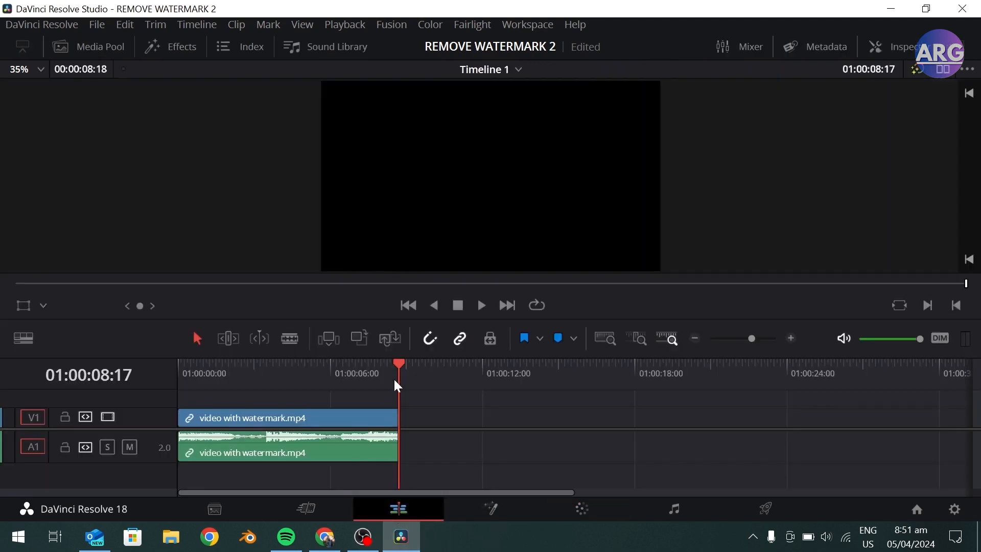
pyautogui.click(254, 373)
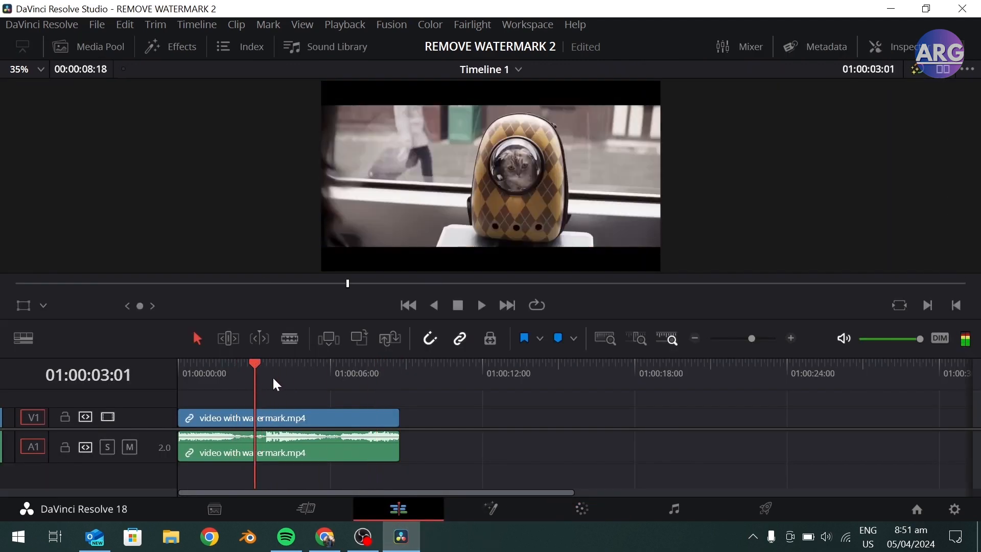